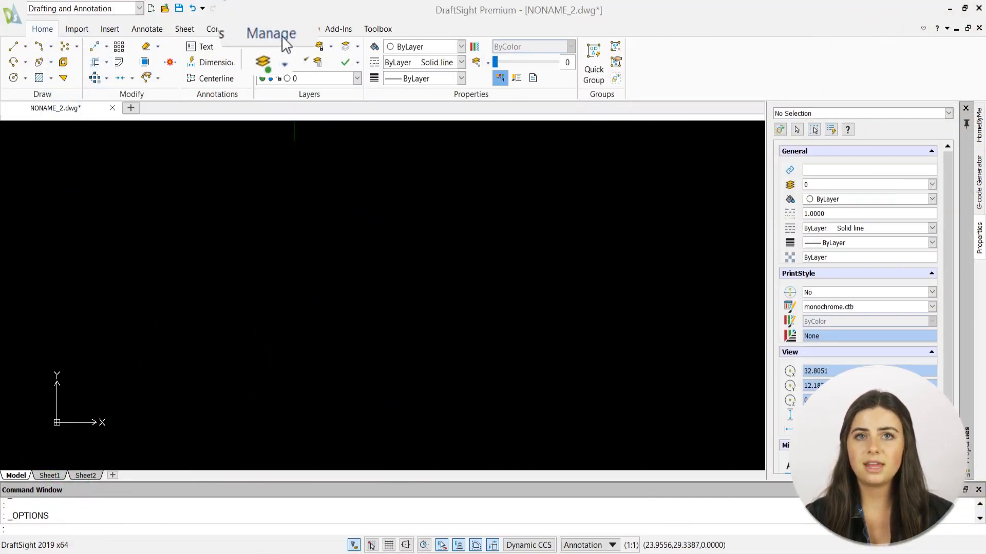
# Show the Manage ribbon with its management and customization commands.
pyautogui.click(271, 33)
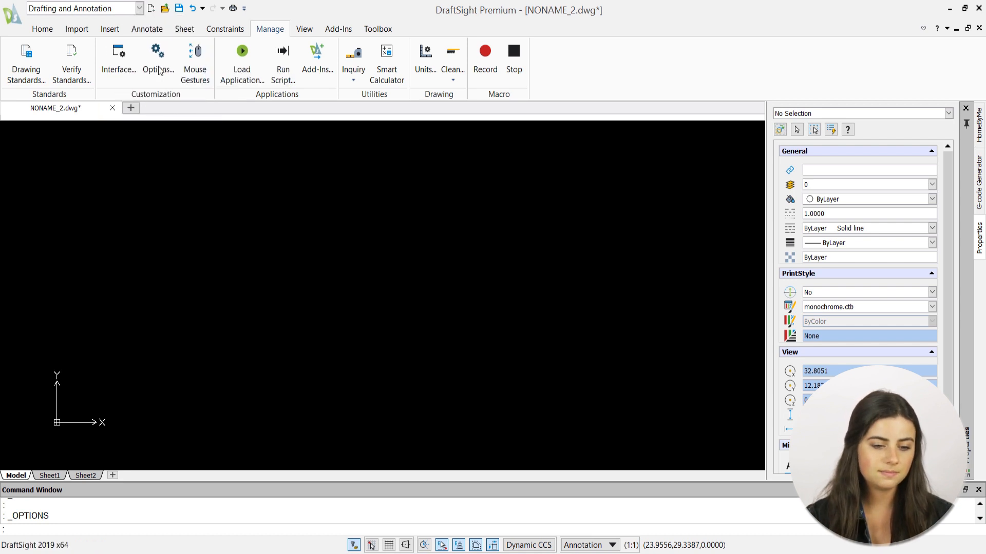
# Bring up the Options dialog on its Drawing Settings page.
pyautogui.click(156, 63)
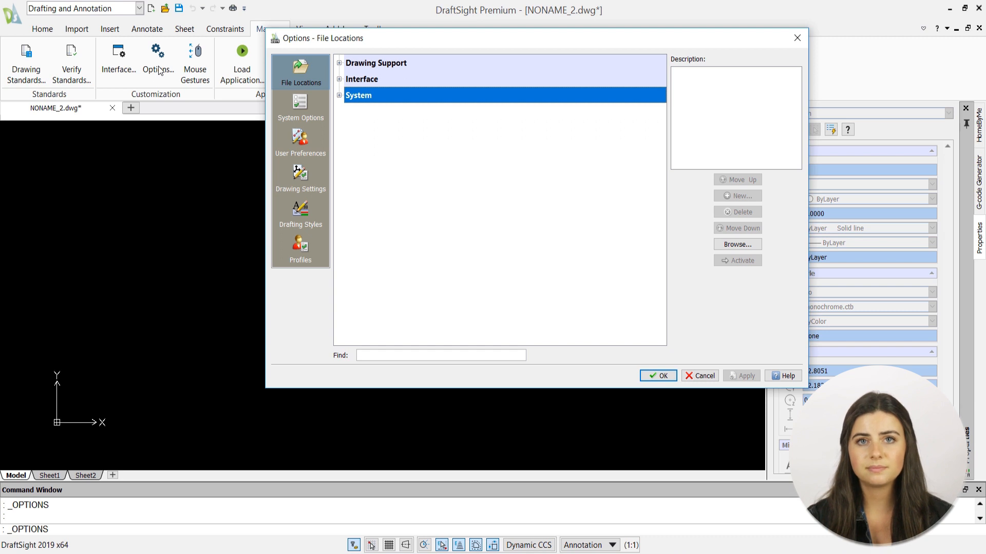
pyautogui.moveTo(253, 152)
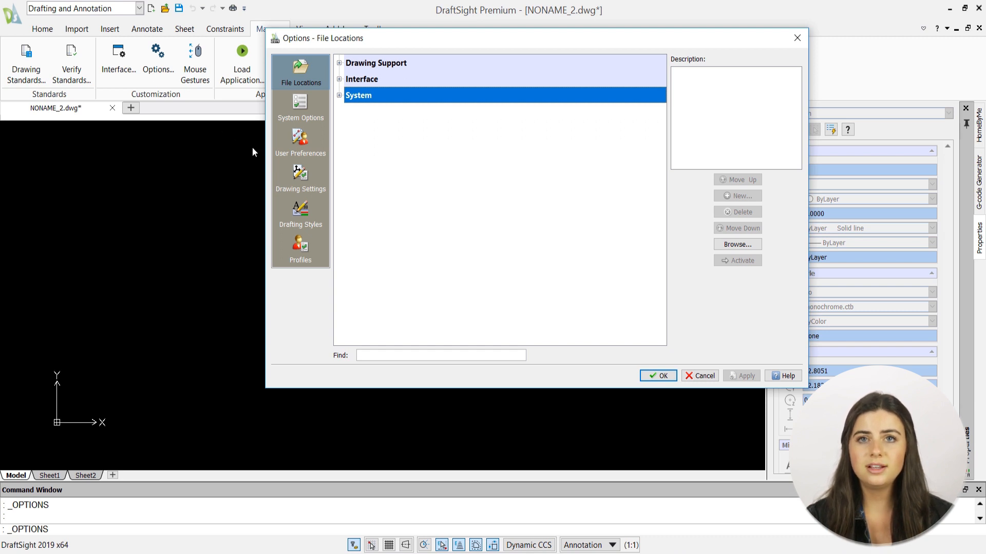
pyautogui.click(300, 179)
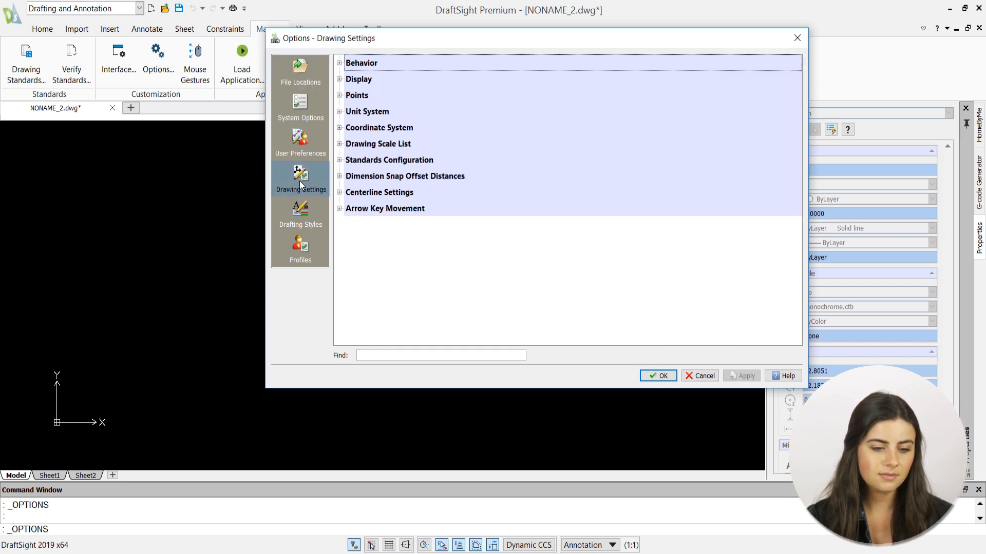
pyautogui.moveTo(314, 181)
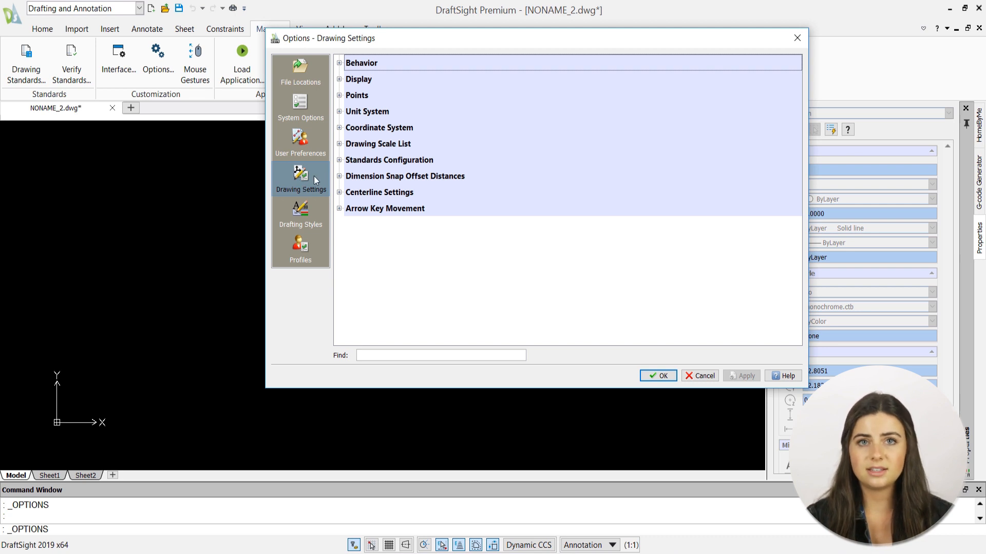
# Expand Unit System, review the length types keeping Decimal, and list the angle types.
pyautogui.click(367, 111)
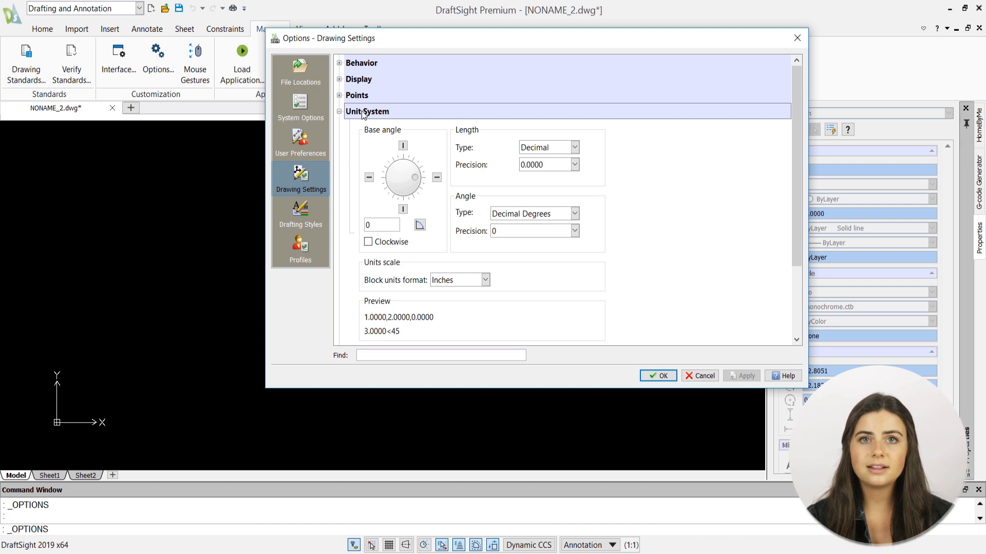
pyautogui.moveTo(394, 120)
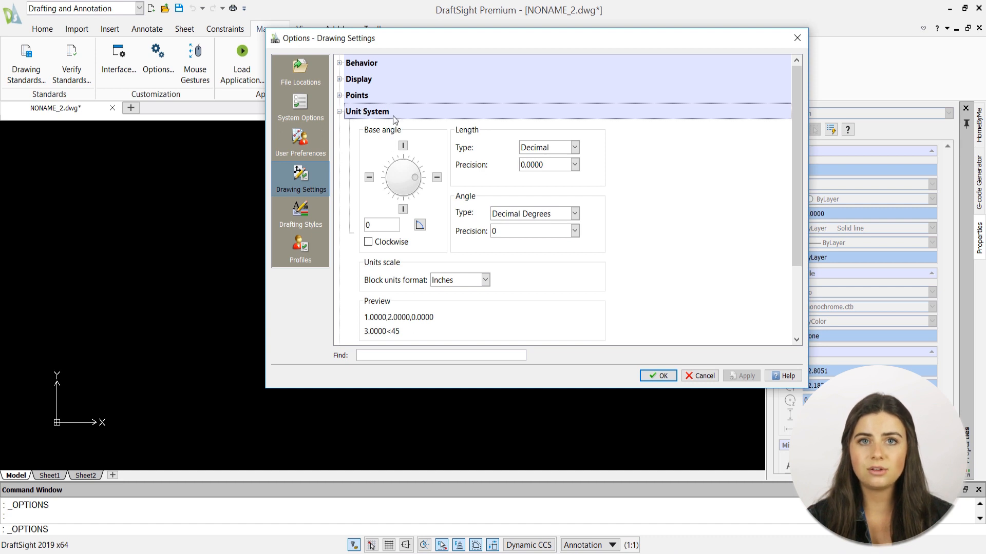
pyautogui.click(573, 147)
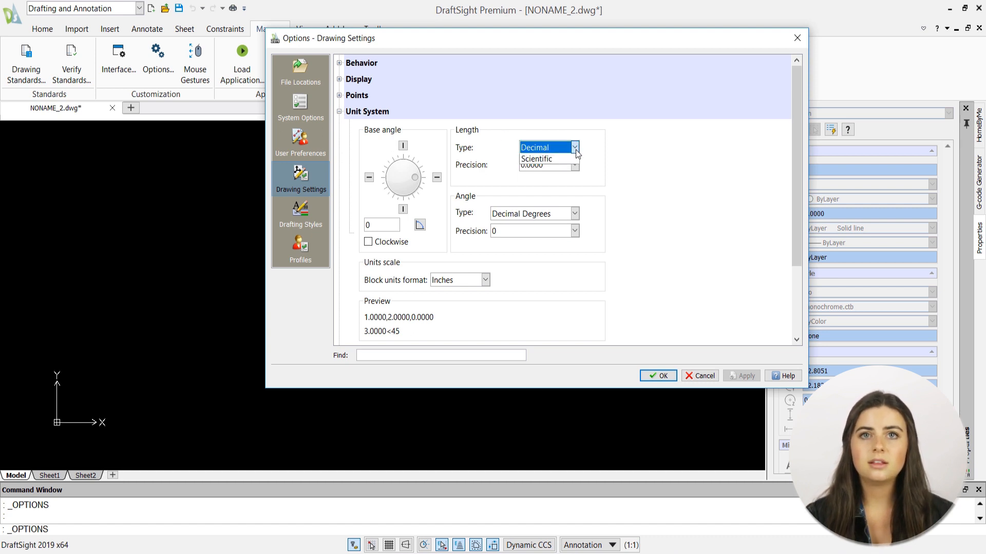
pyautogui.click(573, 147)
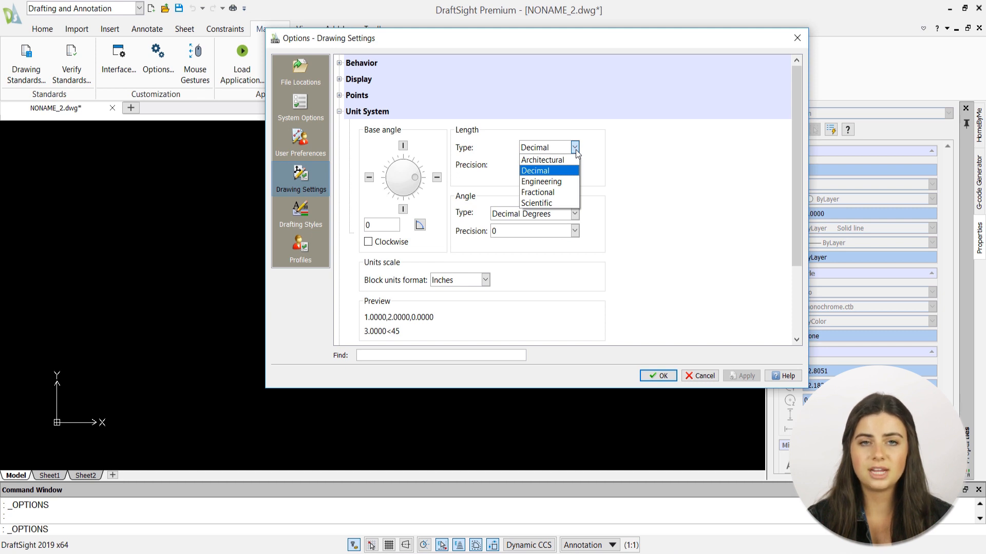
pyautogui.click(534, 171)
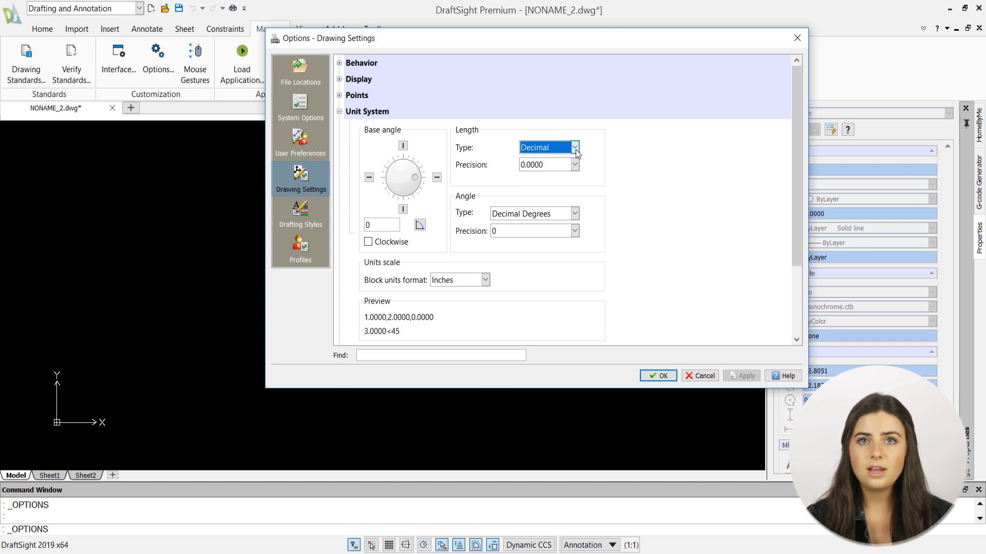
pyautogui.click(573, 214)
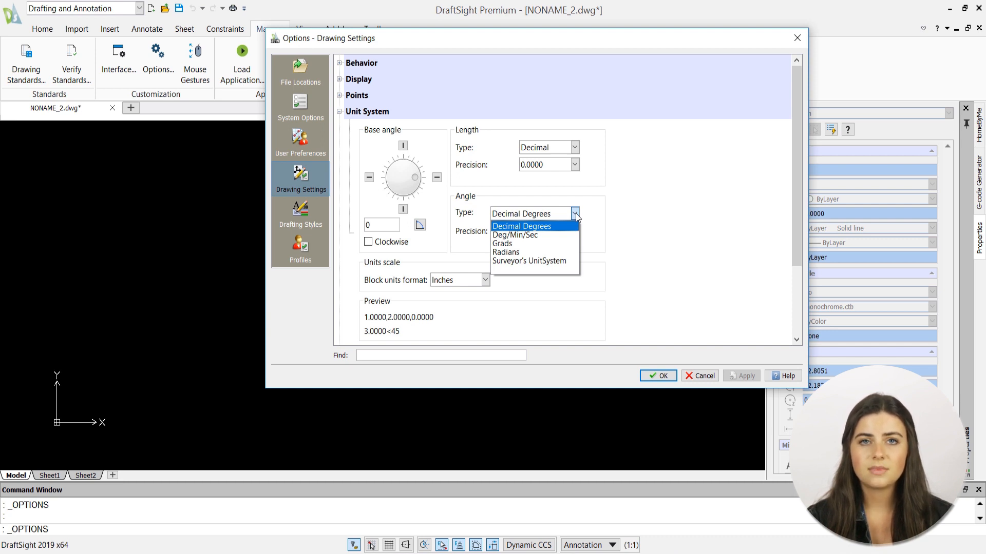
pyautogui.click(522, 226)
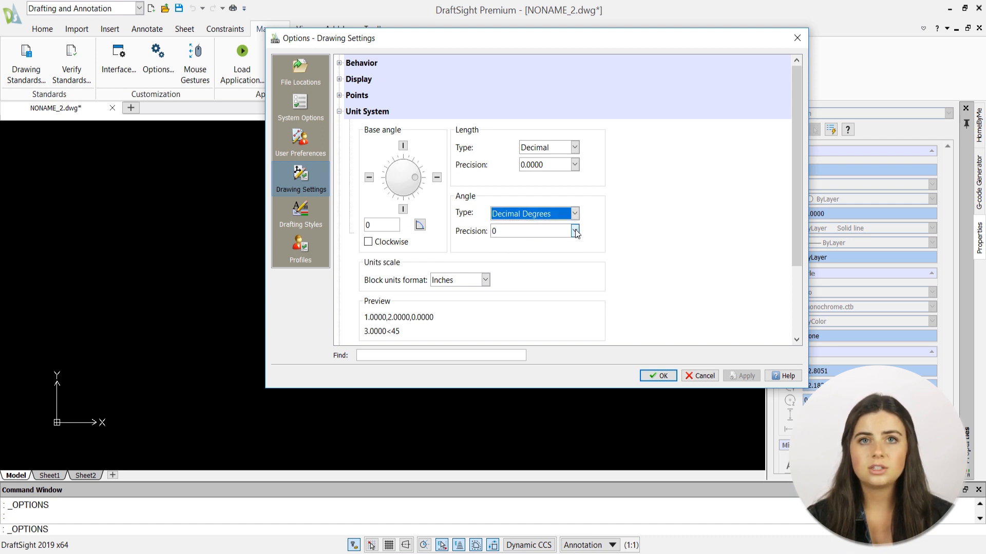
pyautogui.click(573, 231)
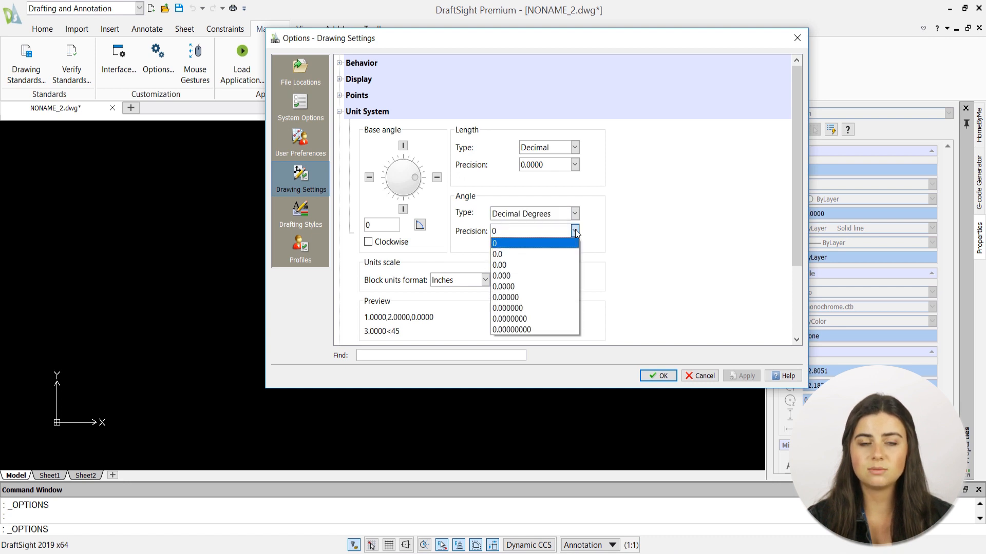
pyautogui.click(495, 243)
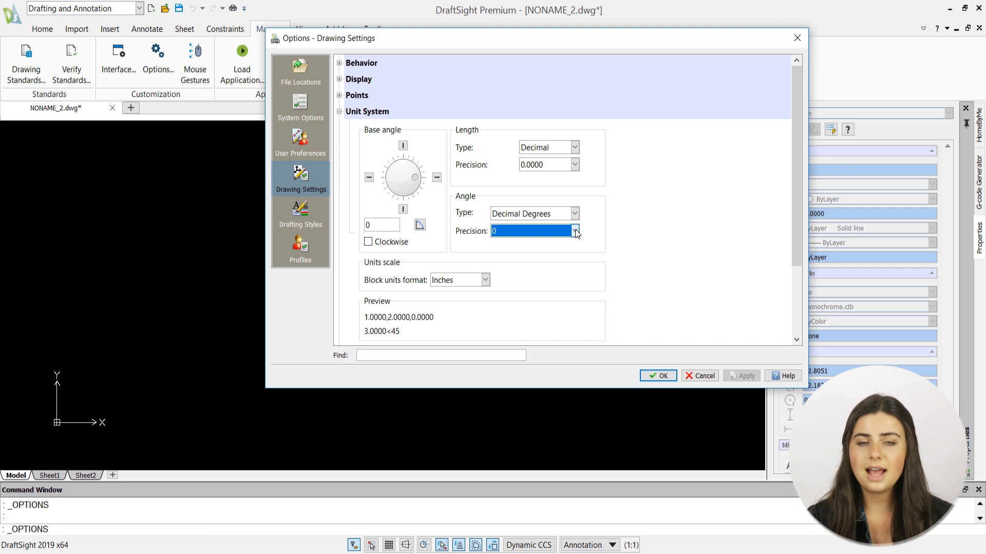
pyautogui.click(485, 280)
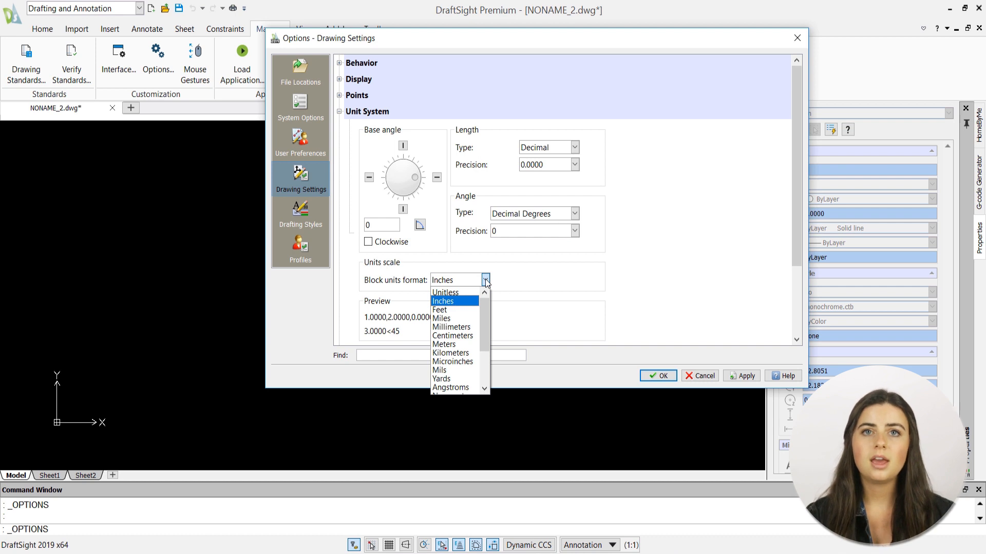
pyautogui.moveTo(445, 293)
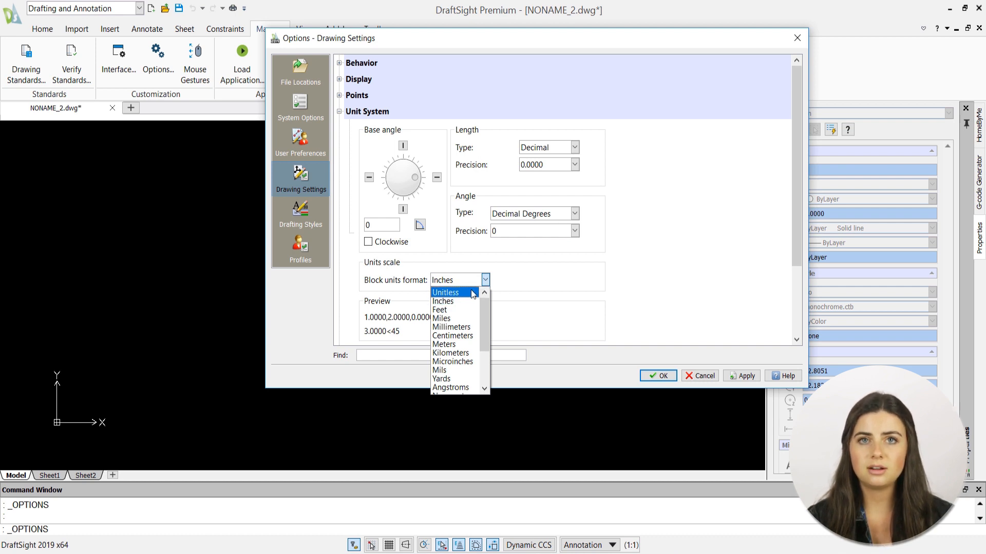
# Set Block units format to Unitless, apply it, and confirm with OK.
pyautogui.click(444, 293)
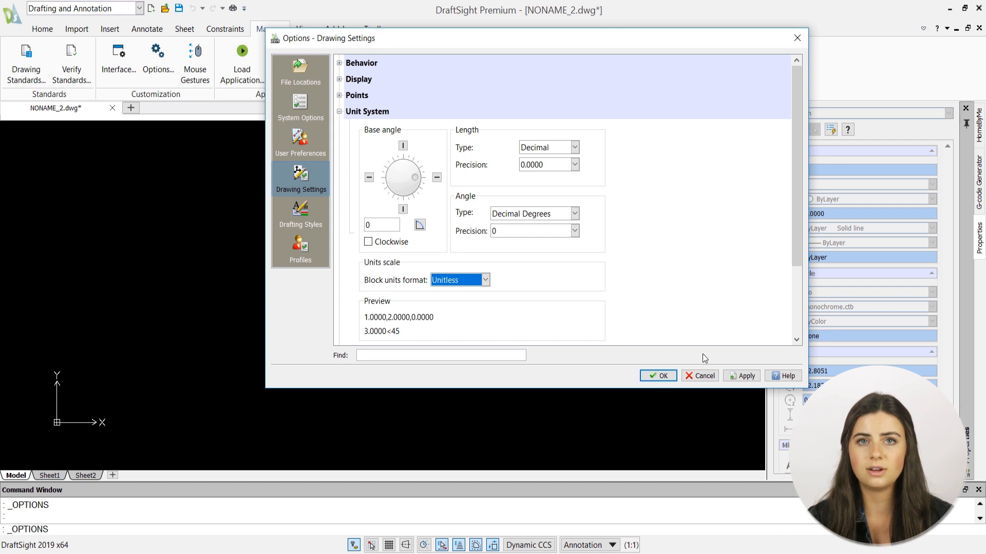
pyautogui.click(745, 376)
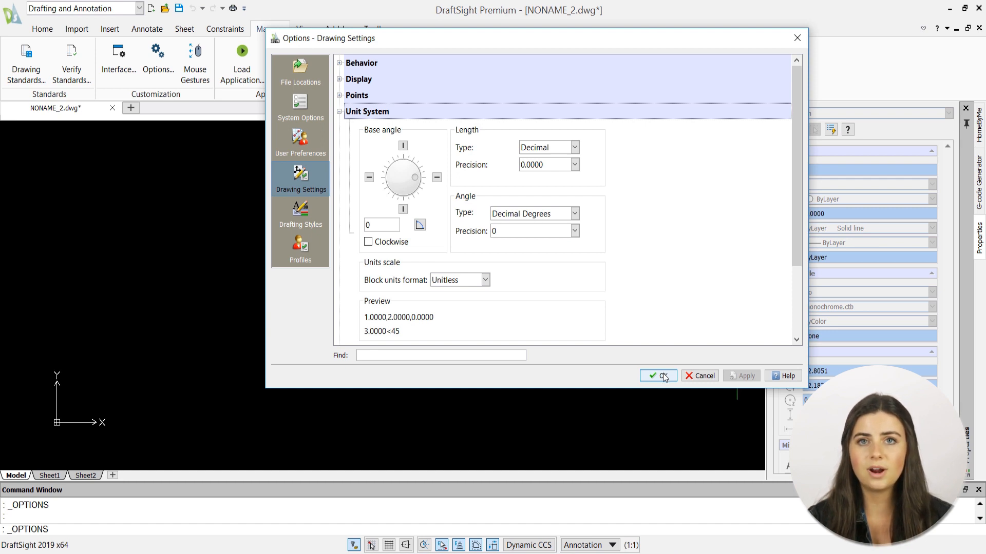
pyautogui.click(657, 376)
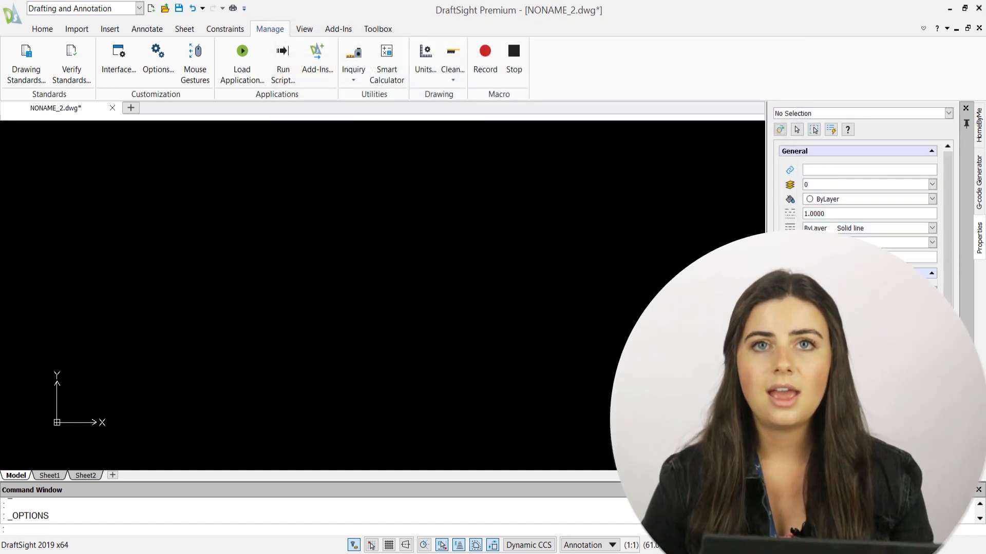